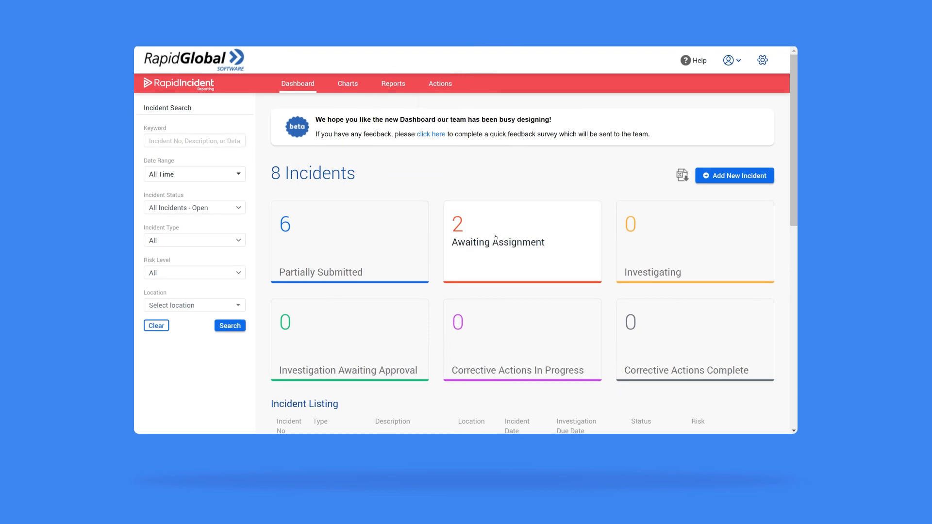
{"action": "scroll", "scroll_direction": "down", "scroll_amount": 3}
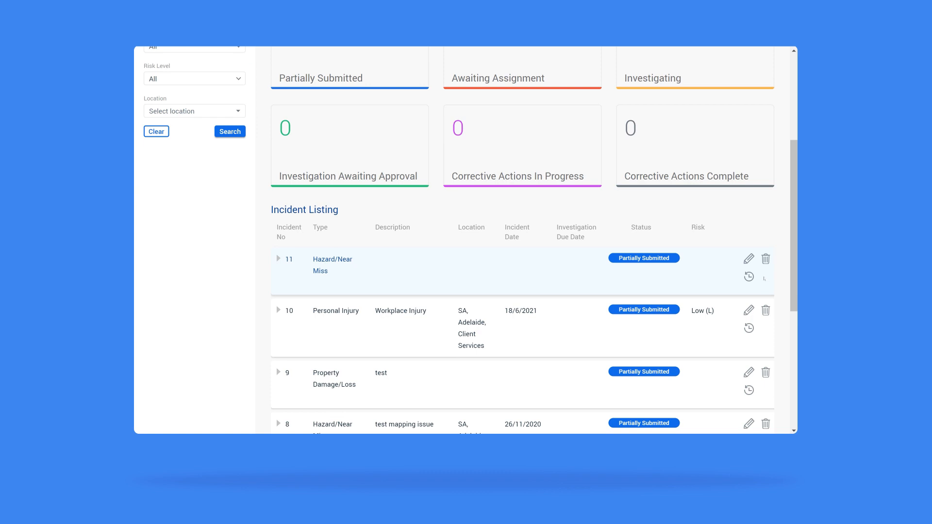
{"action": "mouse_move", "coordinate": [621, 221]}
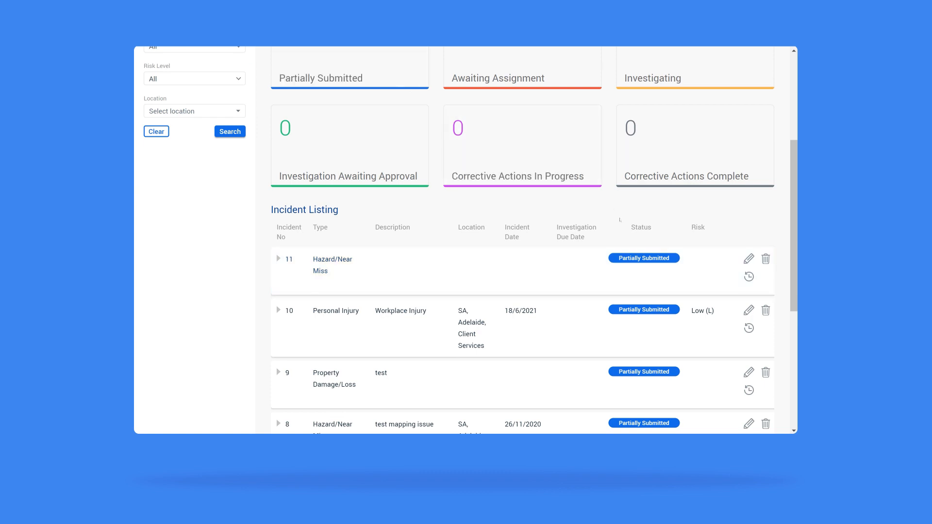
{"action": "scroll", "scroll_direction": "up", "scroll_amount": 3}
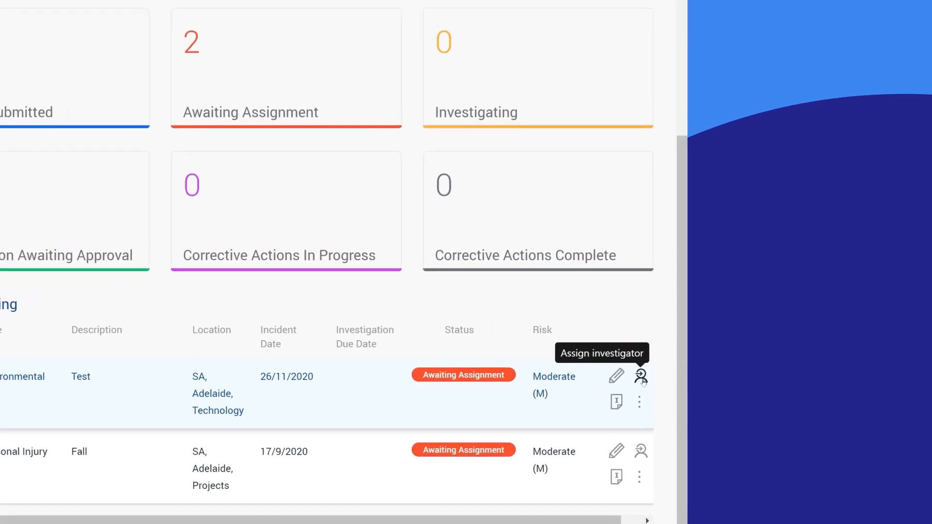
{"action": "left_click", "coordinate": [640, 377]}
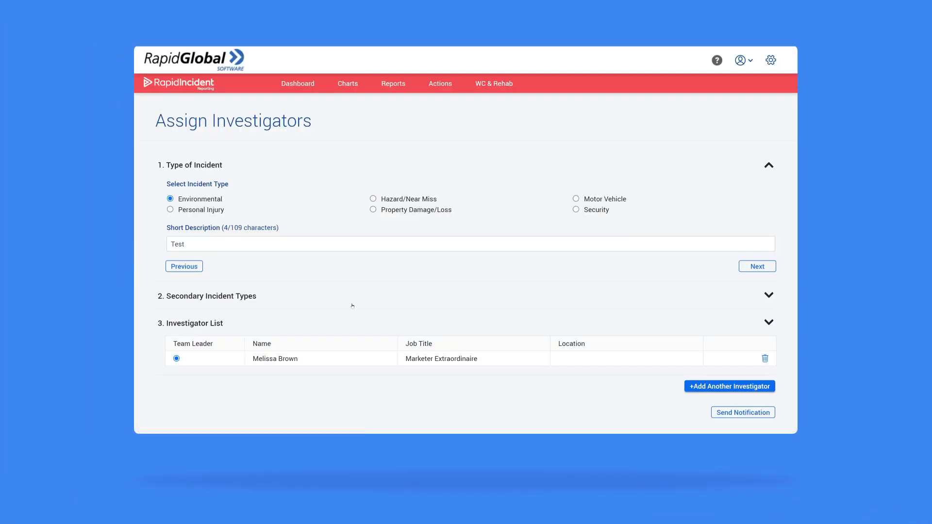
{"action": "mouse_move", "coordinate": [301, 331]}
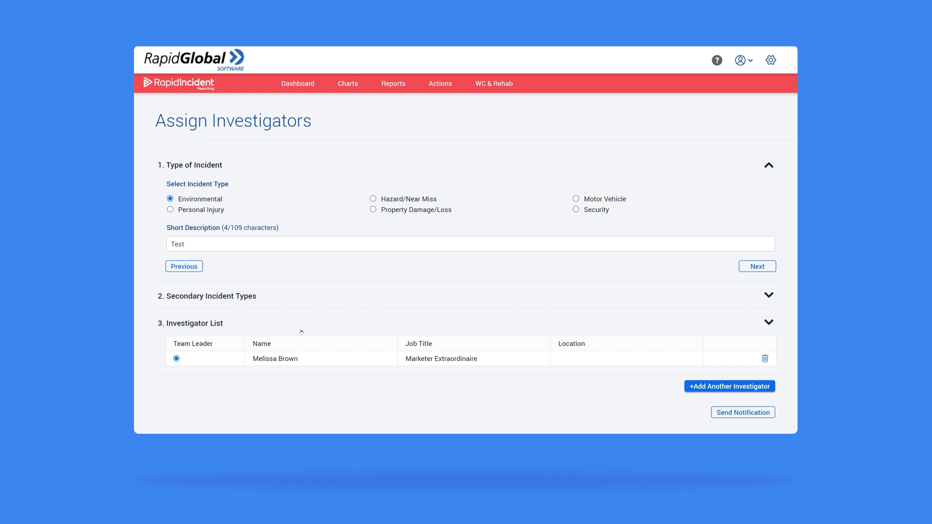
{"action": "mouse_move", "coordinate": [716, 395]}
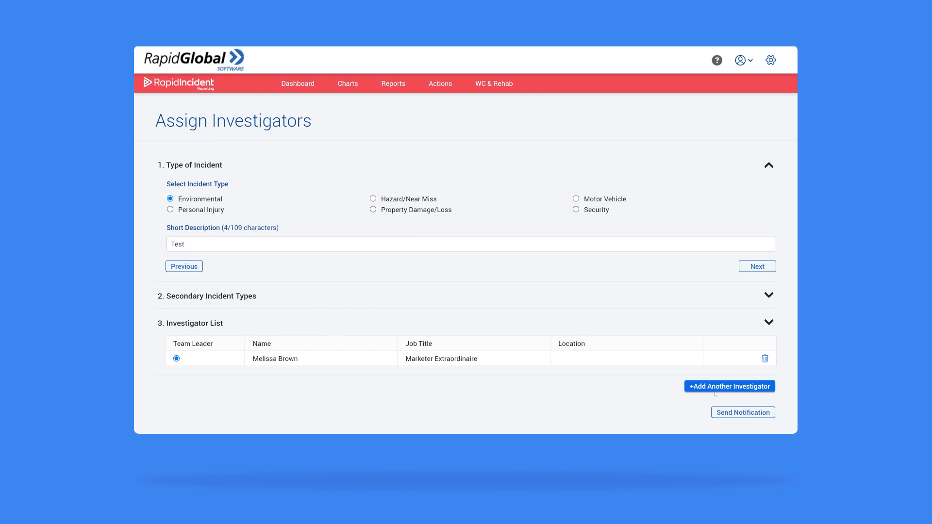